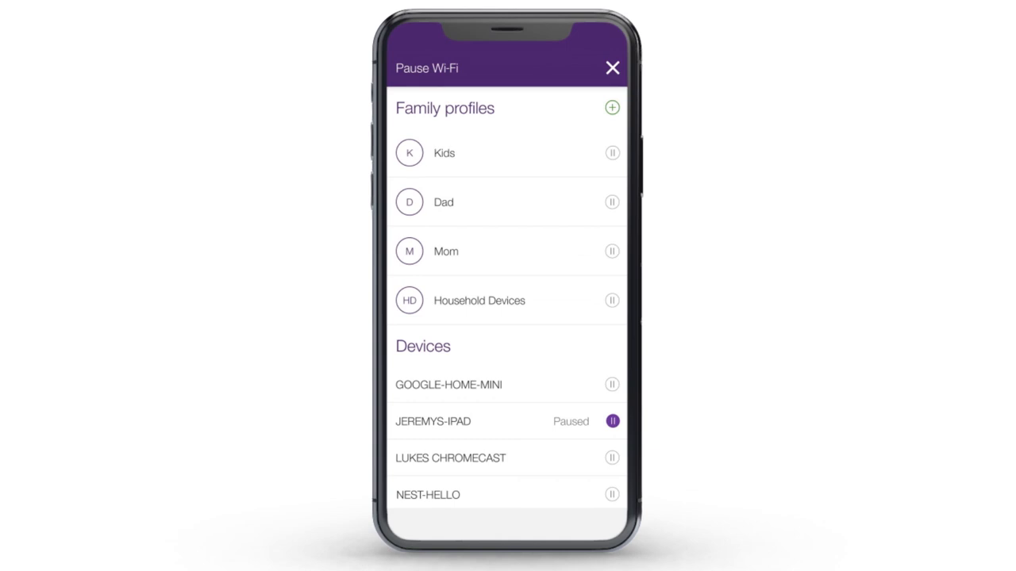
# - Mark Kids, GOOGLE-HOME-MINI and Household Devices as Paused, alongside the already-paused JEREMYS-IPAD
pyautogui.click(612, 153)
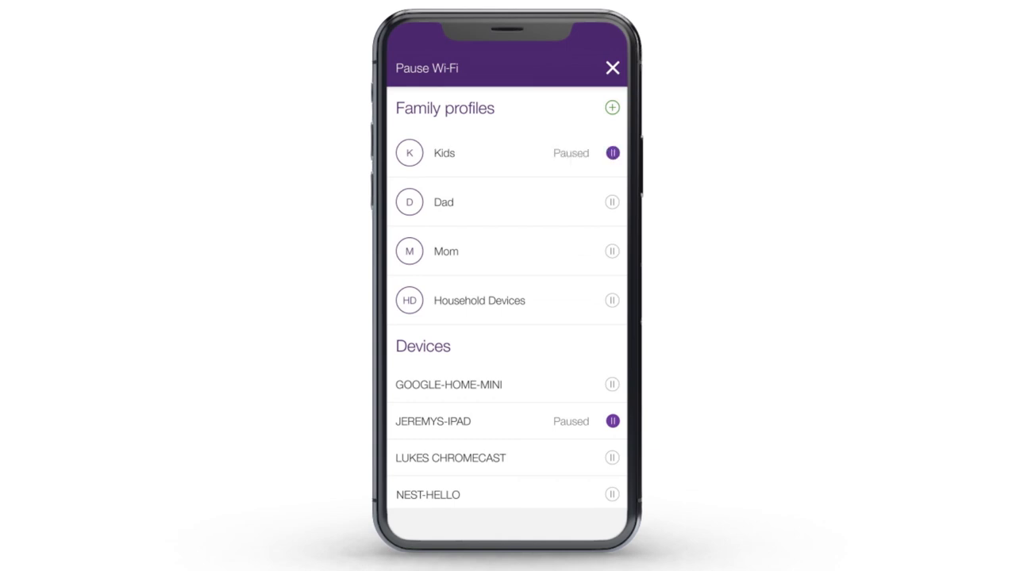
pyautogui.click(612, 385)
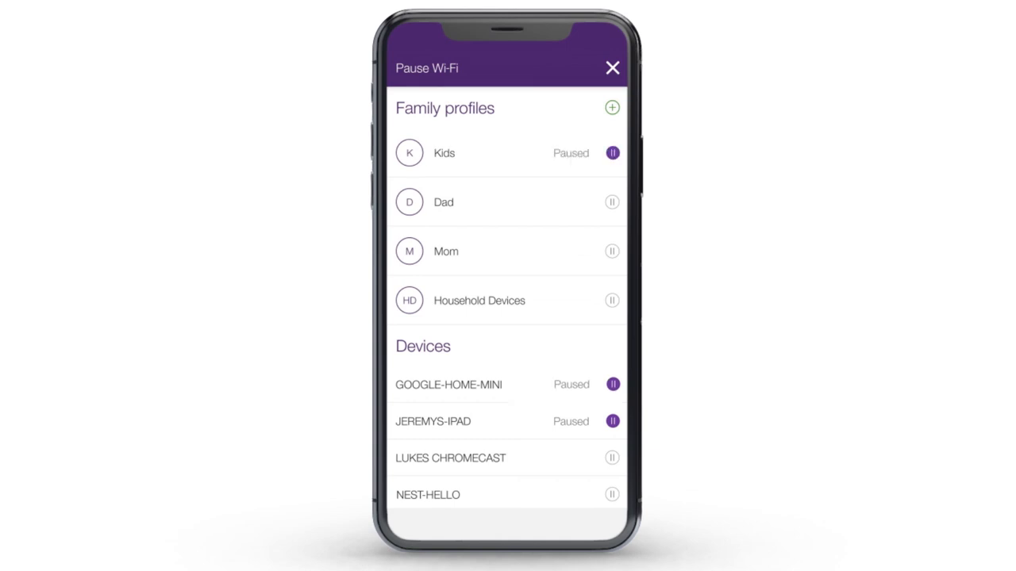
pyautogui.click(612, 300)
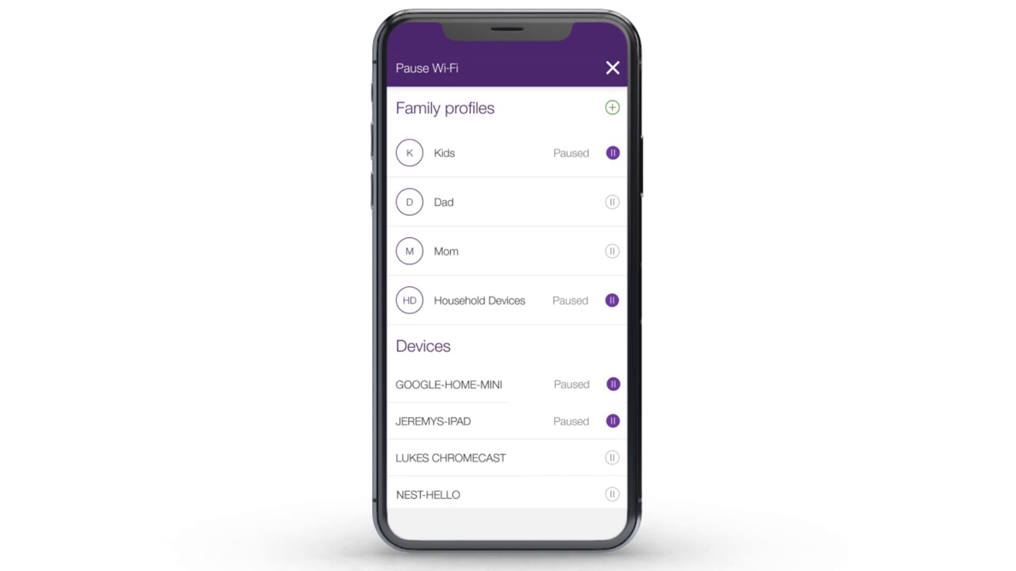